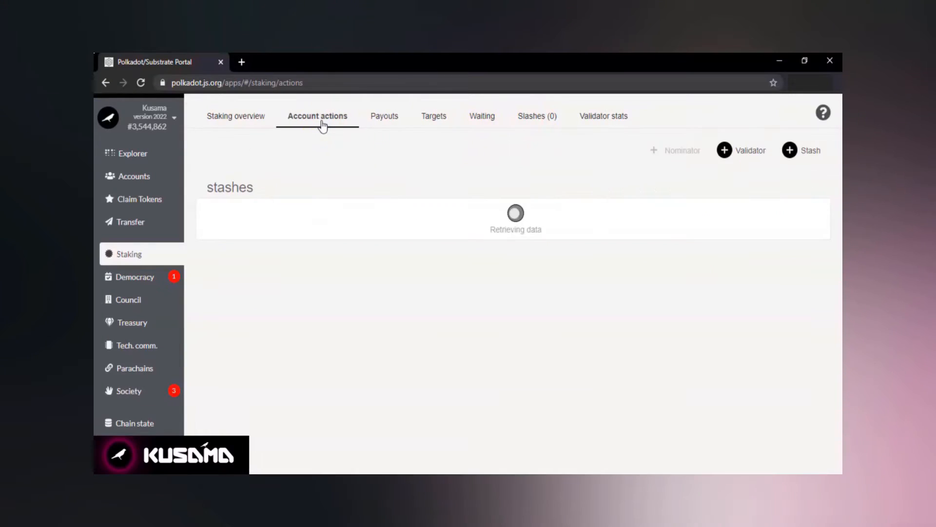
Start the nominator setup bonding 3 KSM from the stash and choose the reward payment destination
click(674, 150)
text(3)
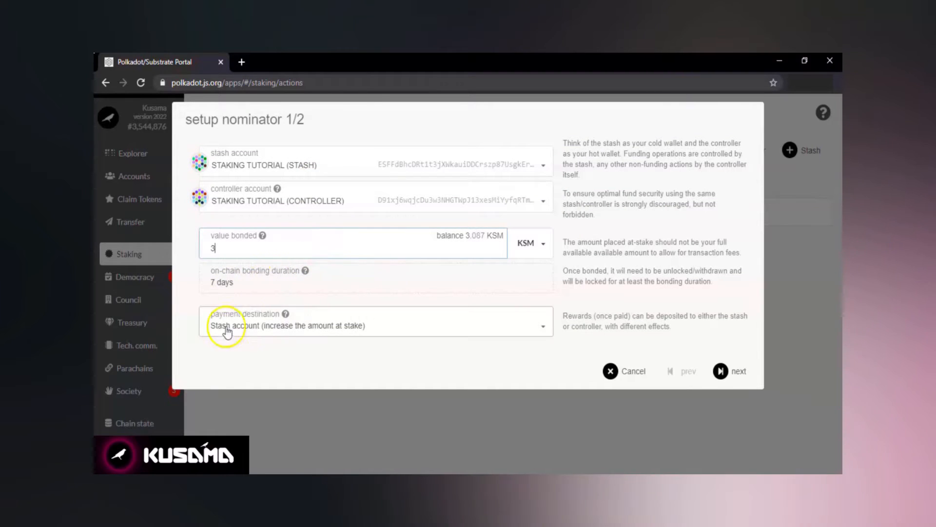
click(375, 325)
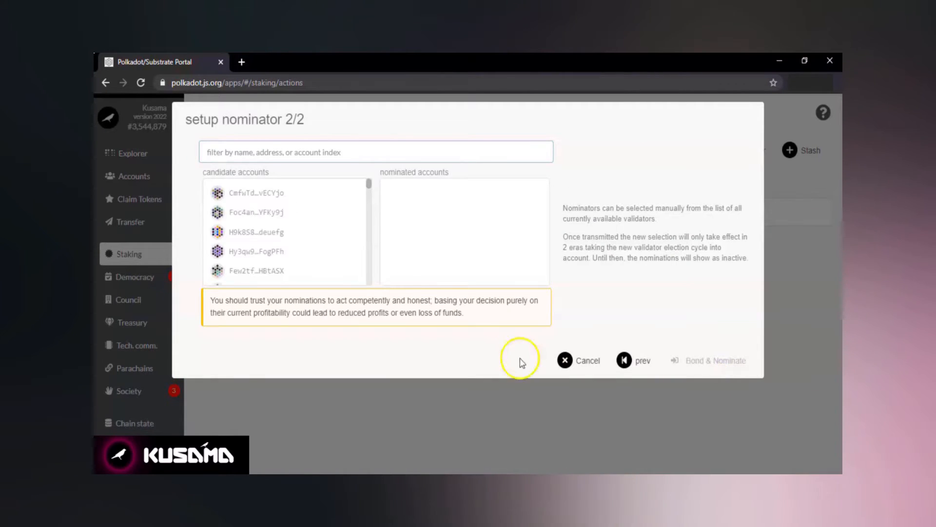
scroll(down, 3)
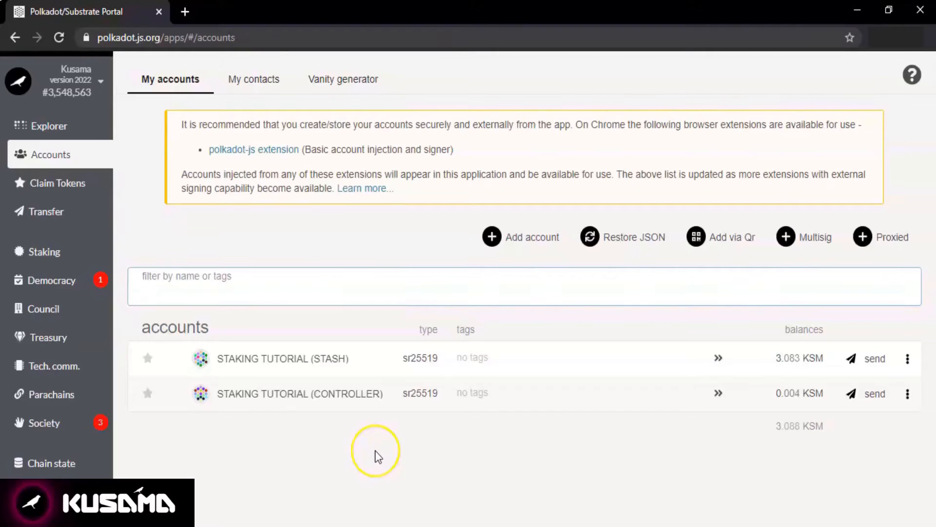
mouse_move(42, 251)
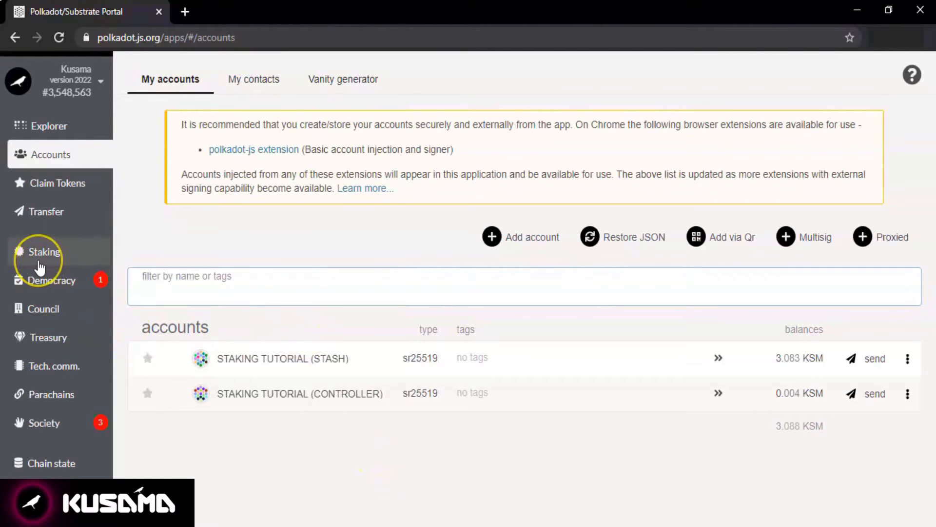
Show the Staking account actions where the stash is bonded with 3.000 KSM and one nomination
click(44, 251)
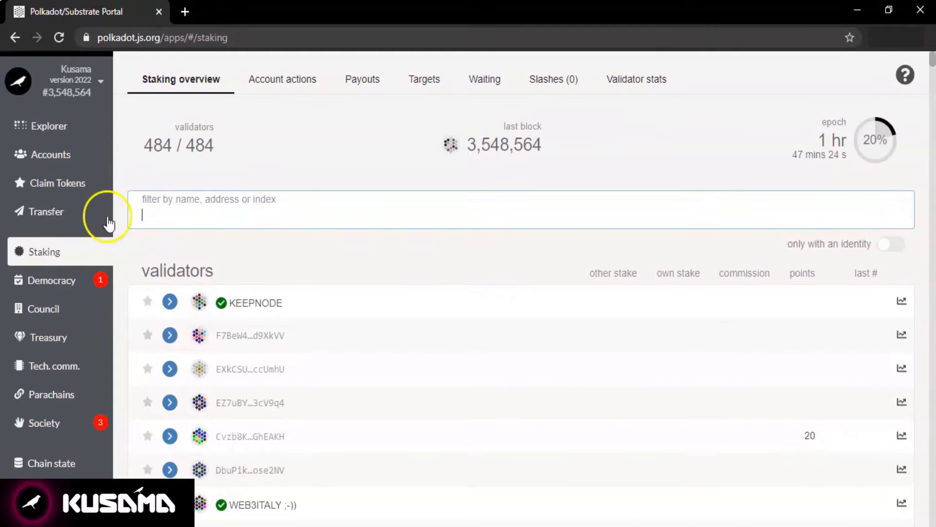
click(282, 79)
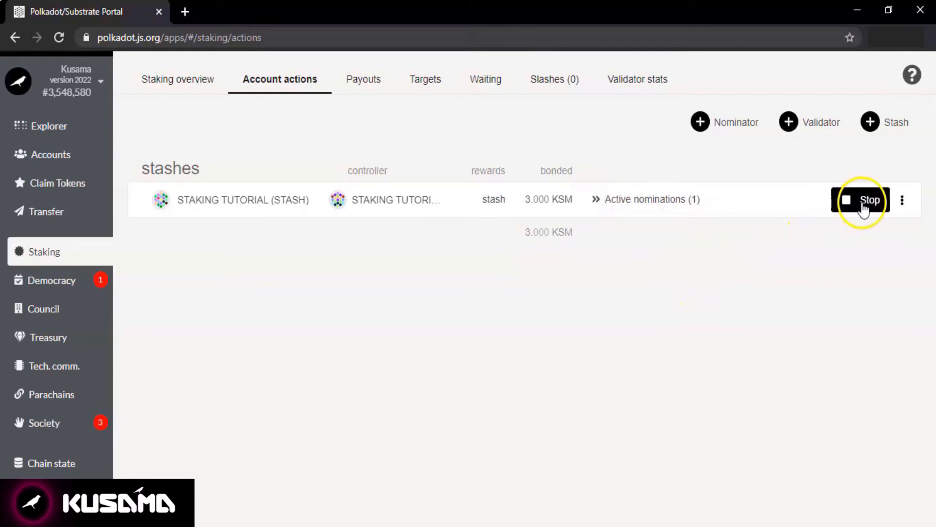
Stop the stash's nominations, signing the staking.chill transaction with the controller password
click(866, 199)
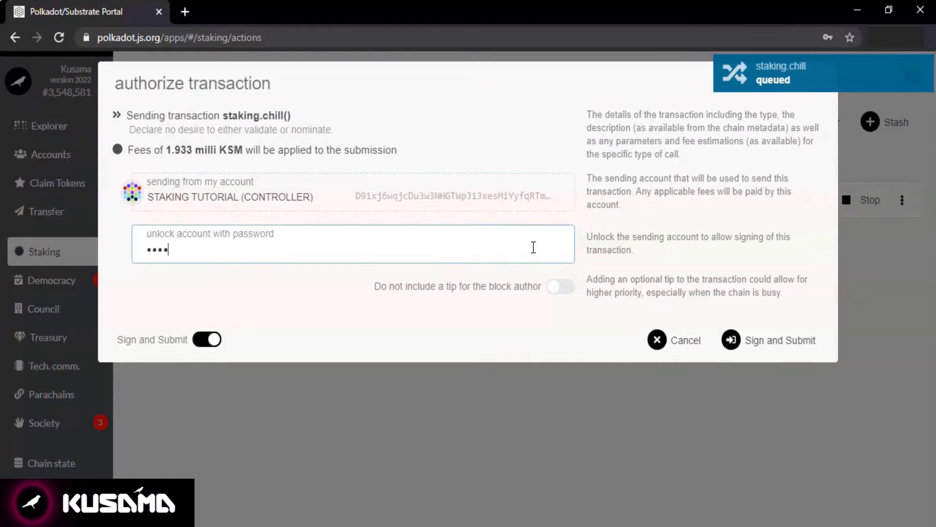
text(••••••)
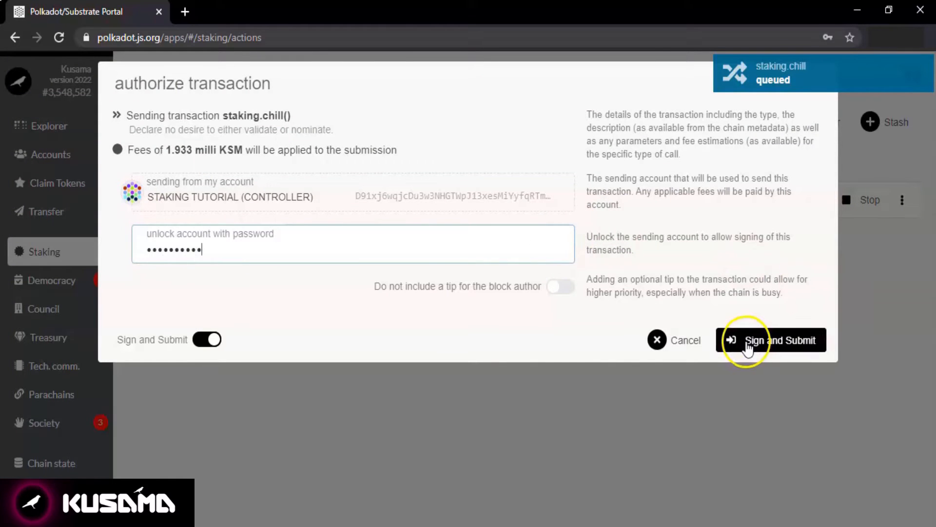
click(771, 339)
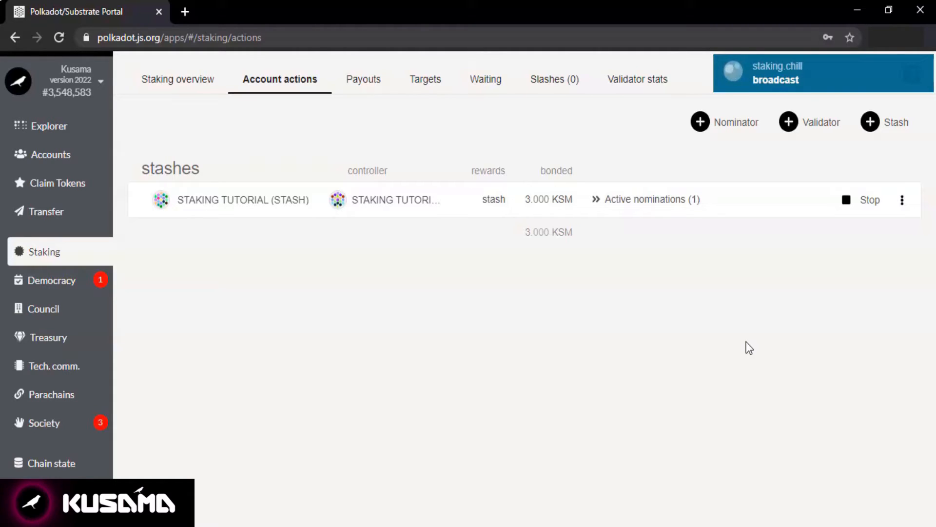
Check the stash row now offers Session Key and Nominate with 3.000 KSM still bonded
click(864, 199)
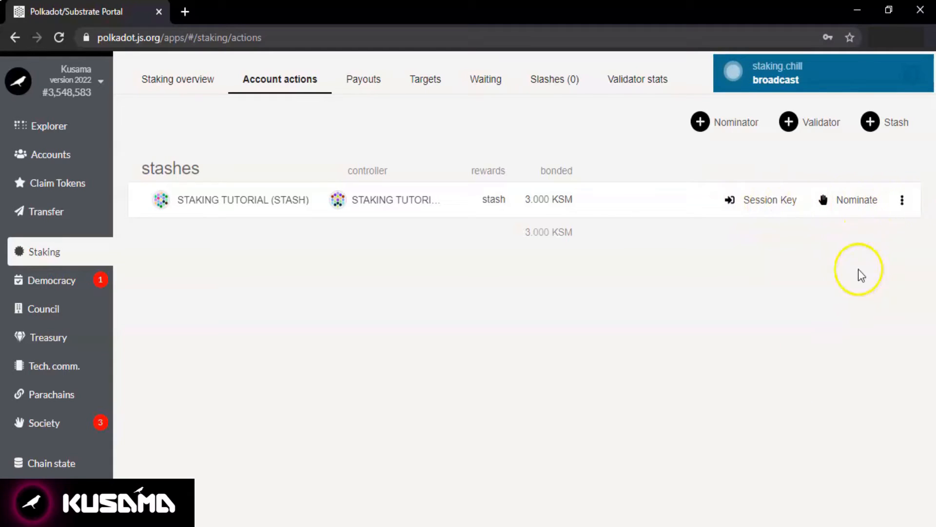
mouse_move(696, 306)
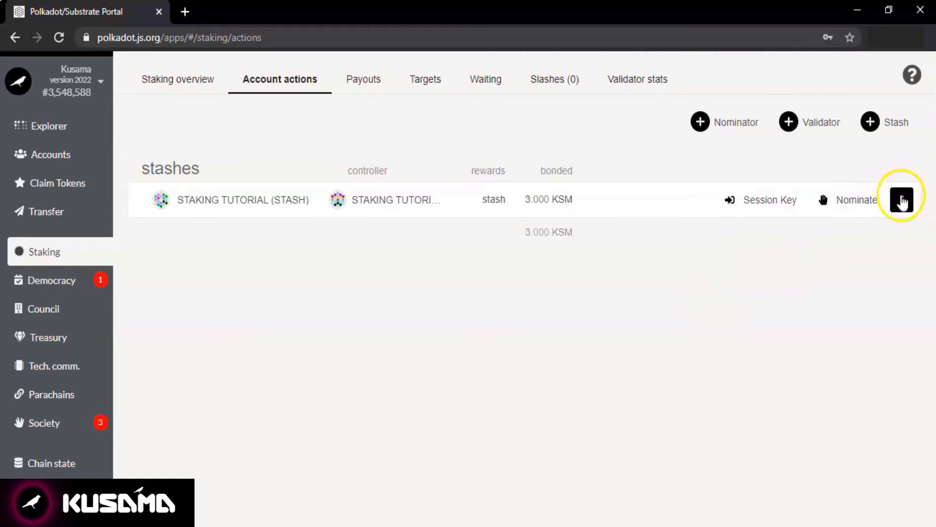
Unbond 3 KSM from the stash via its options menu; the transaction is rejected for insufficient fees
click(902, 199)
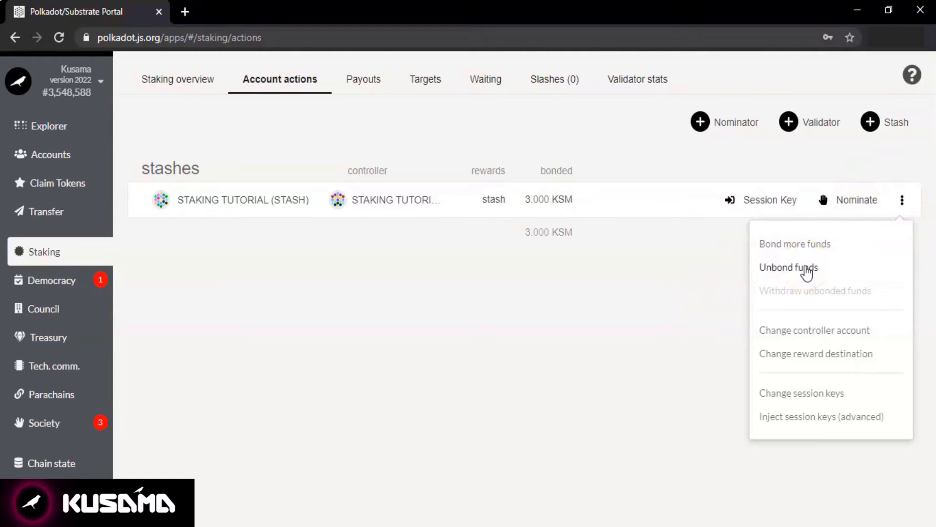
click(788, 267)
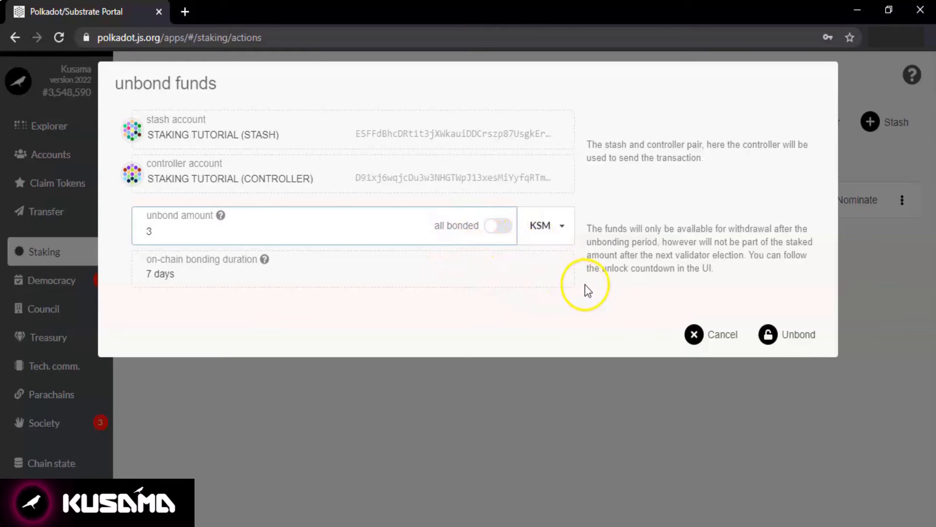
click(798, 333)
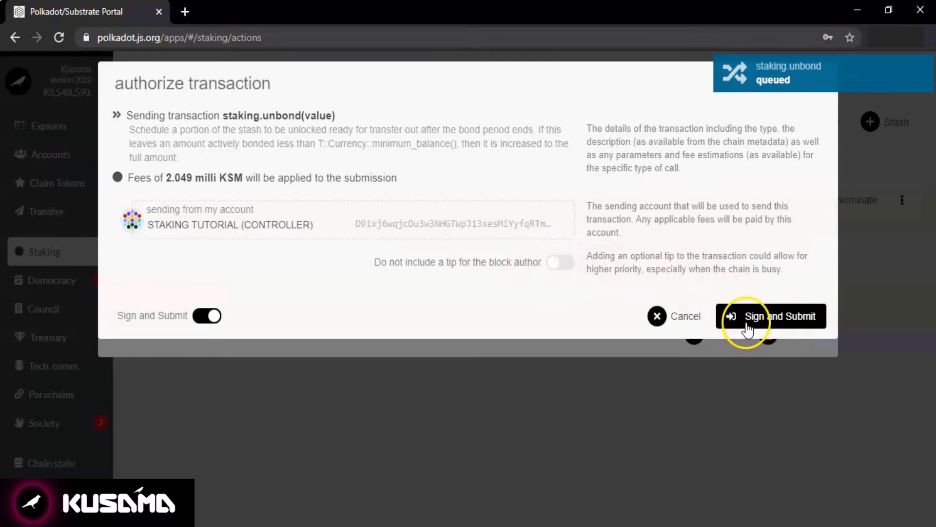
click(770, 316)
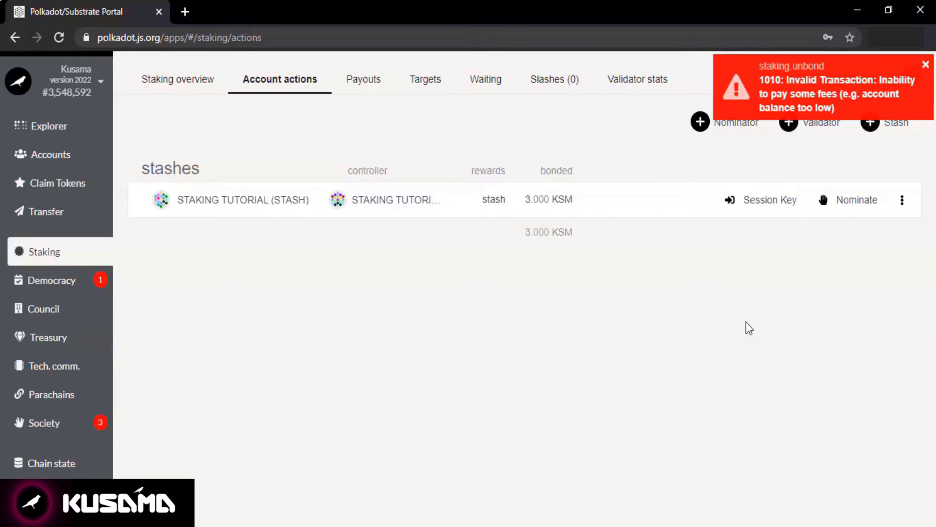
Review the accounts list: stash 3.083 KSM, controller 0.001 KSM
click(50, 154)
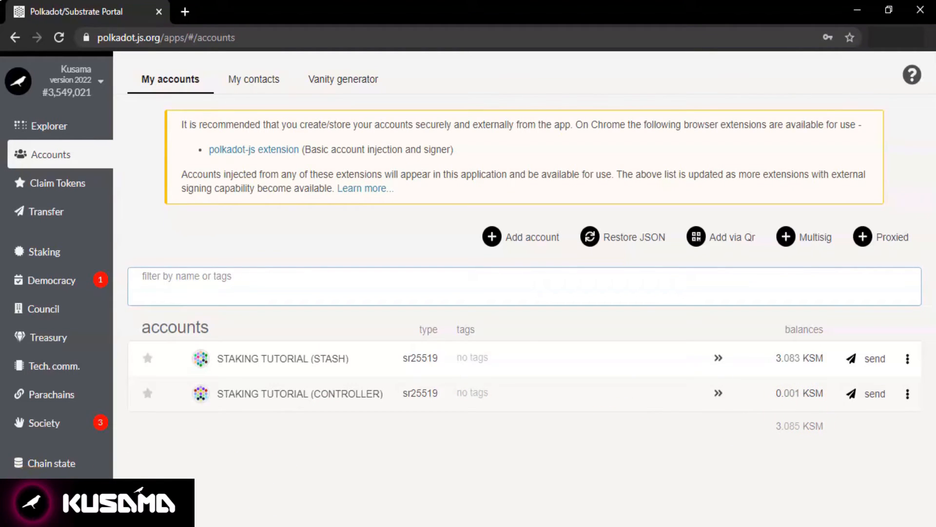
mouse_move(376, 457)
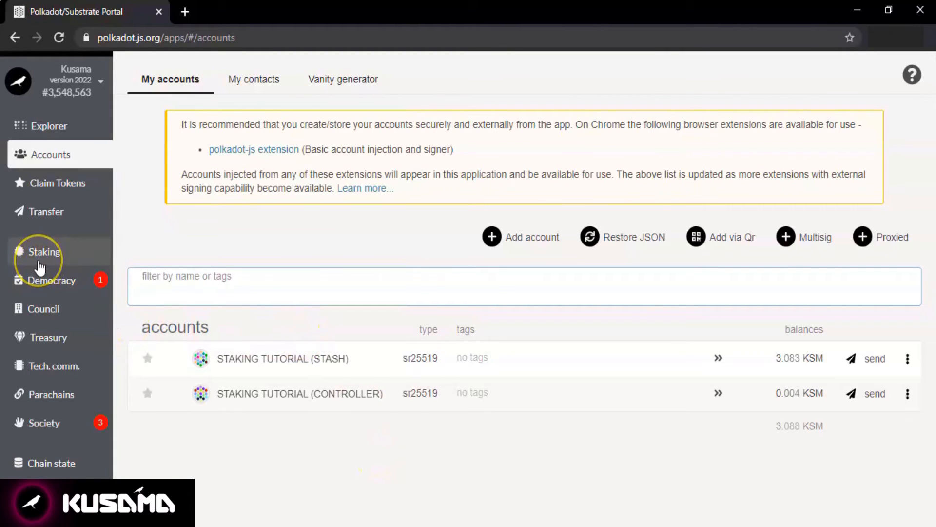
Return to the stash's staking actions and show its further options menu
click(44, 251)
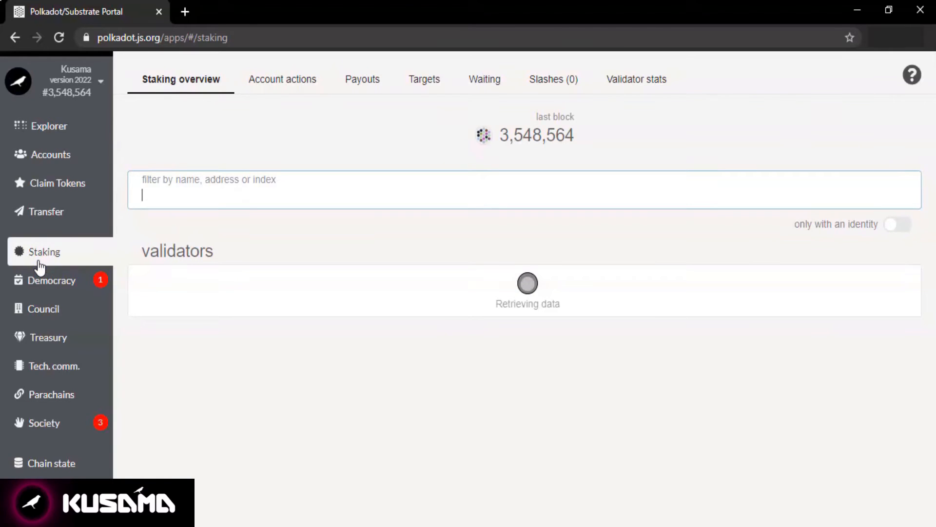
click(281, 79)
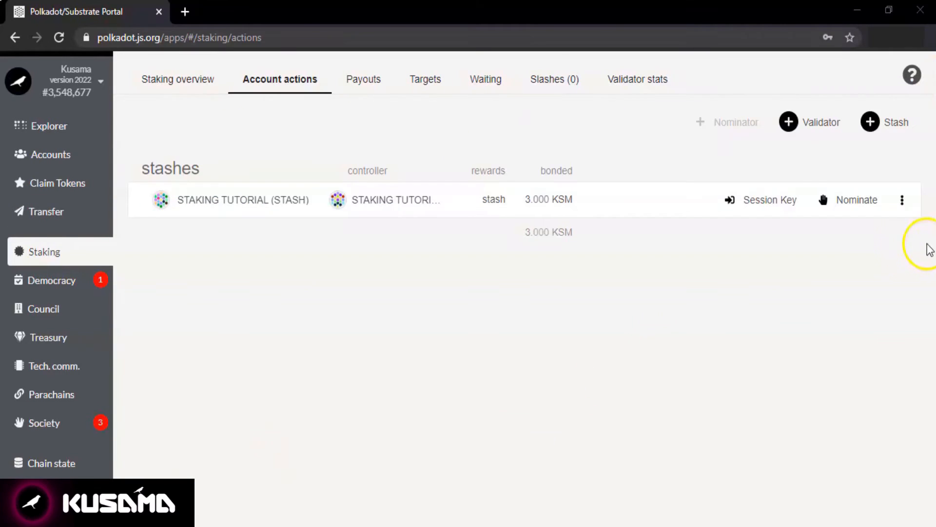
click(901, 200)
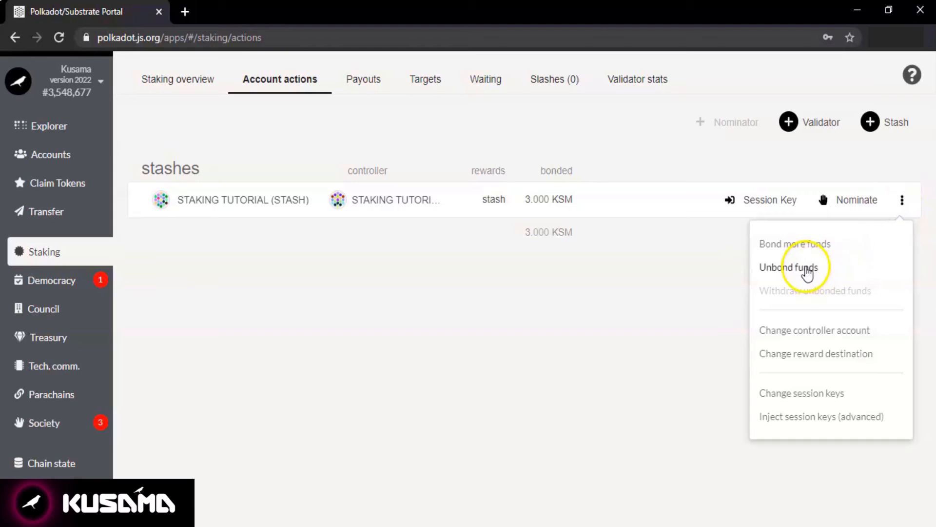
Unbond 3 KSM from the stash and sign the transaction, now that the controller can pay fees
click(789, 267)
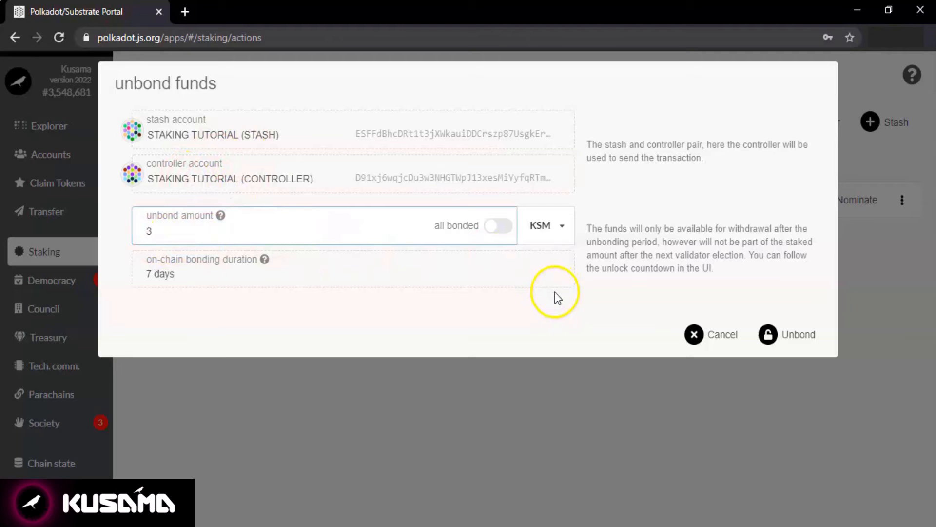
mouse_move(768, 334)
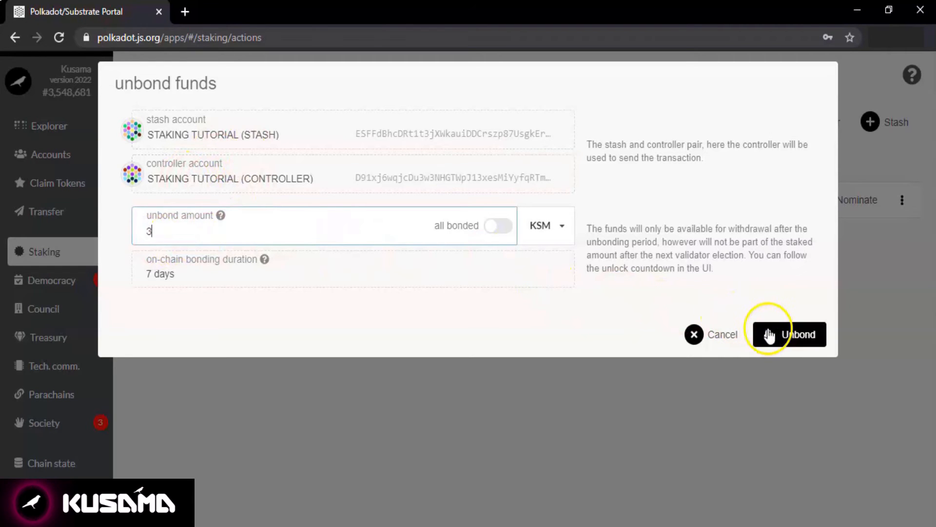
click(797, 334)
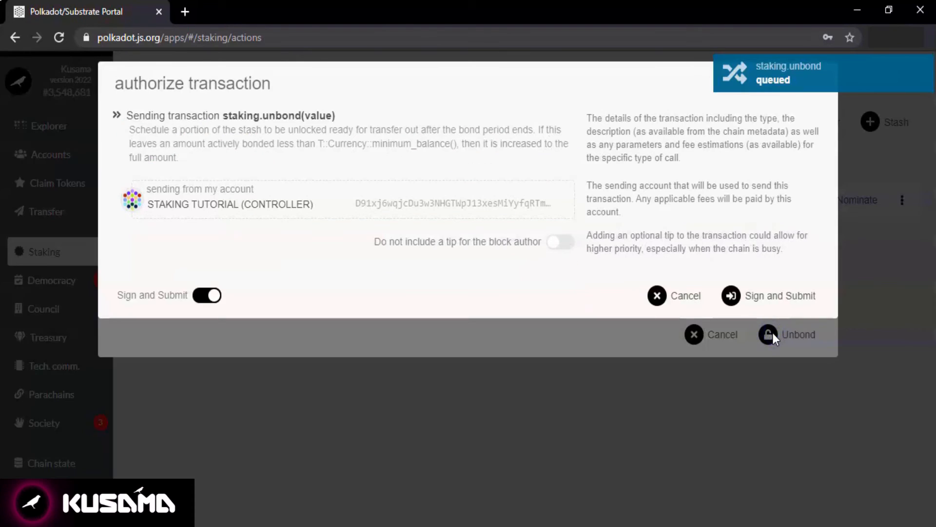
click(788, 334)
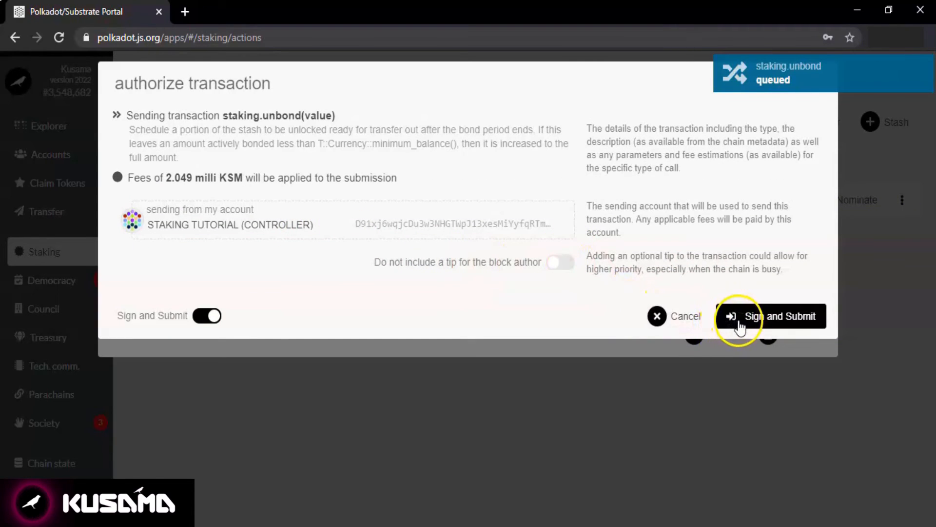
click(771, 316)
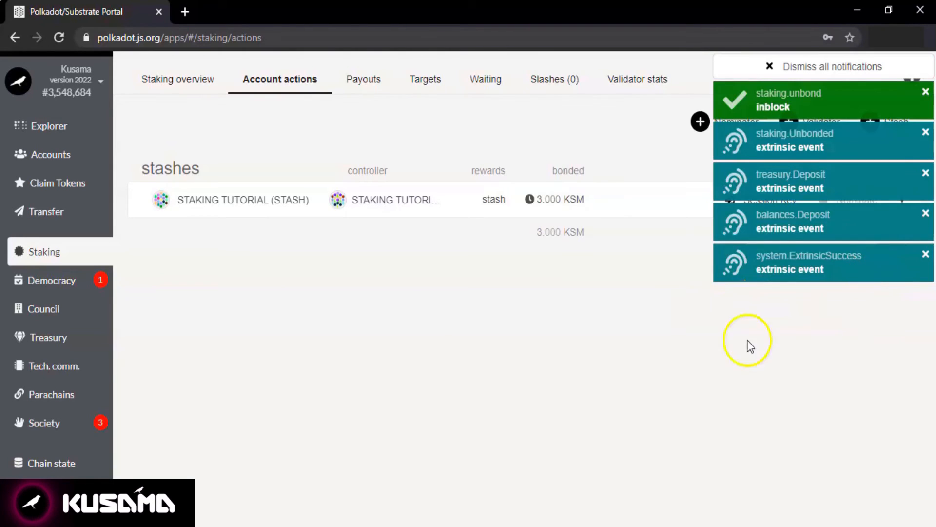
mouse_move(529, 199)
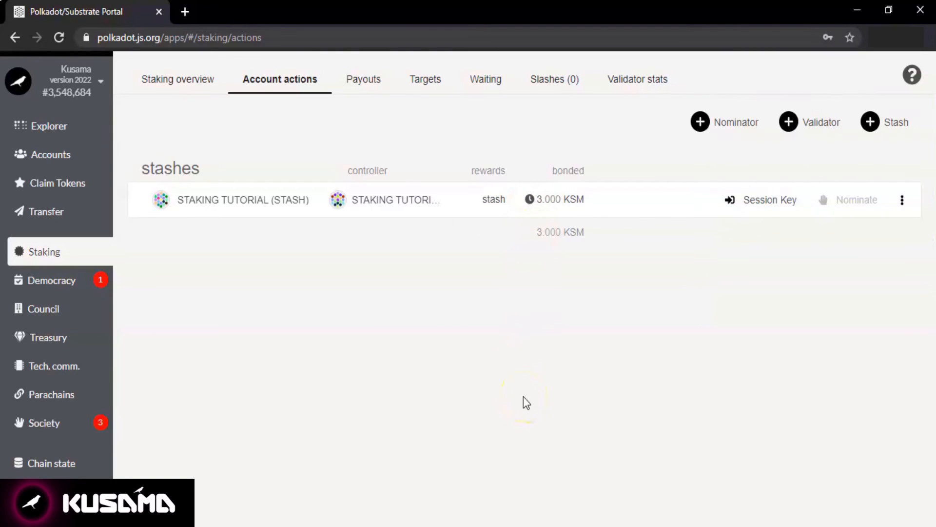
mouse_move(529, 199)
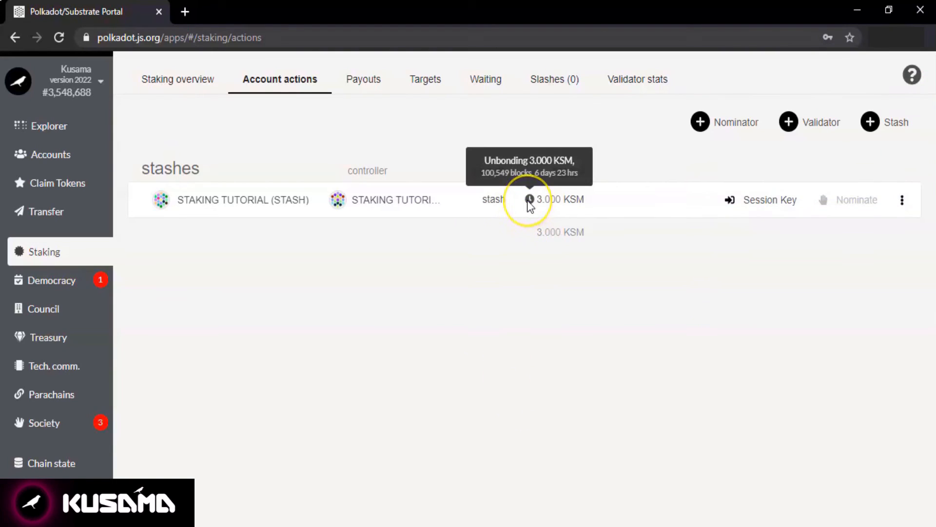